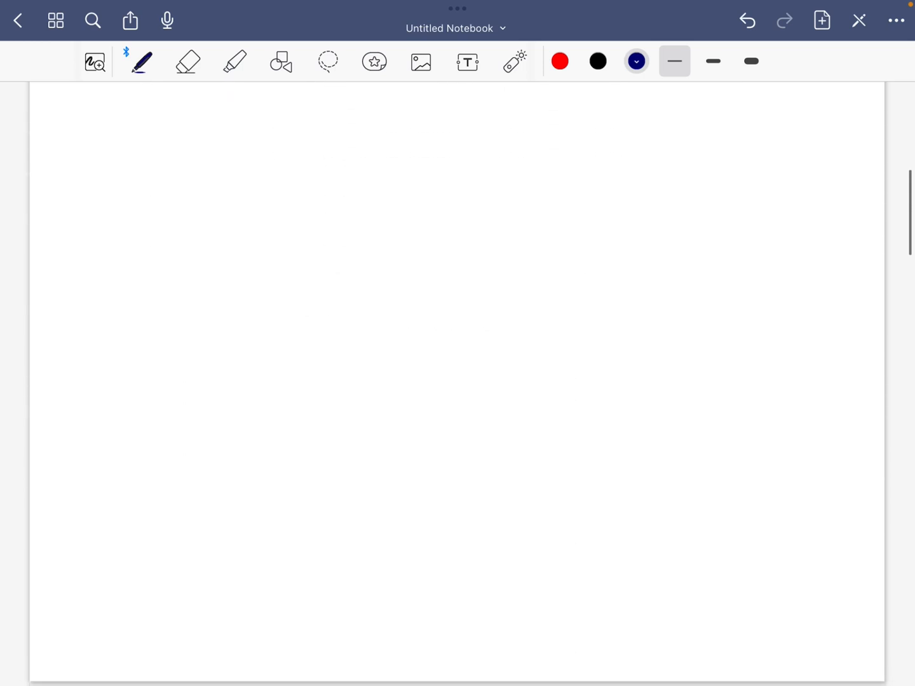
Write the underlined ANATOMY heading in red, then switch to dark blue for its topics
left_click(559, 61)
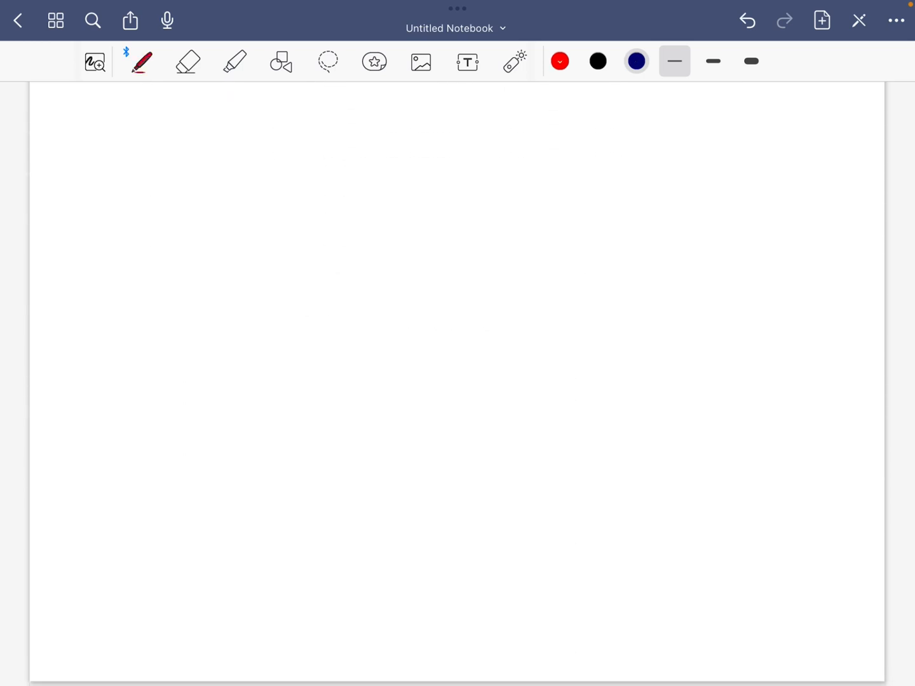
left_click_drag(51, 114, 197, 140)
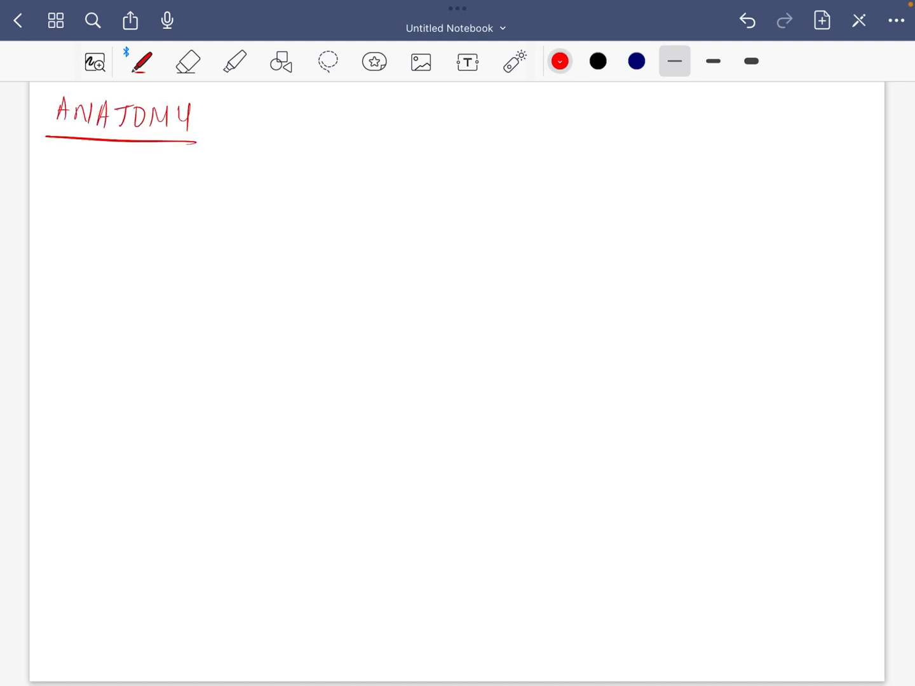
left_click(636, 61)
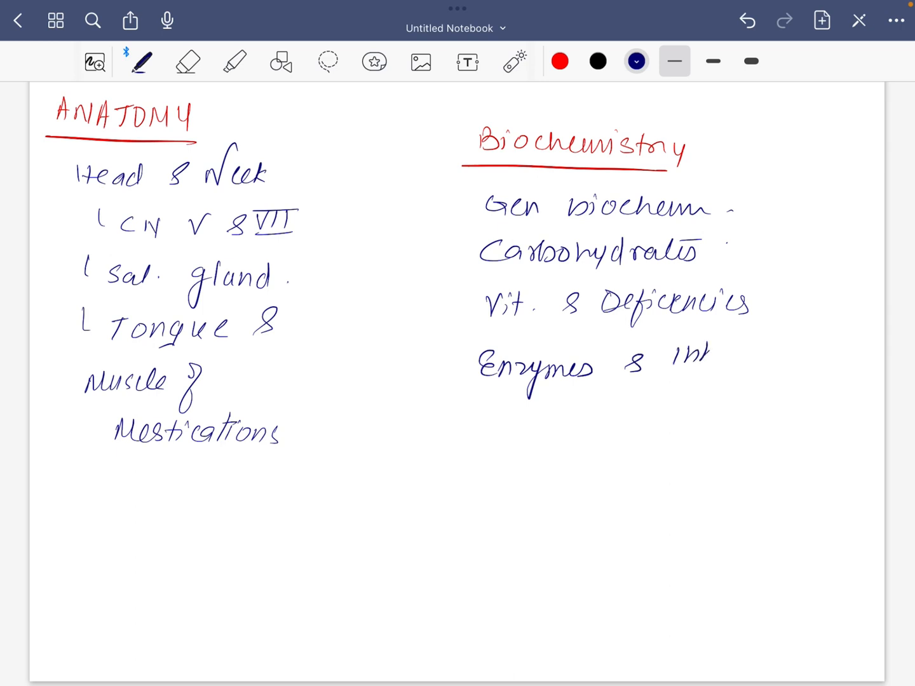
On the second page, write a red Physiology heading at the top
scroll("down", 3)
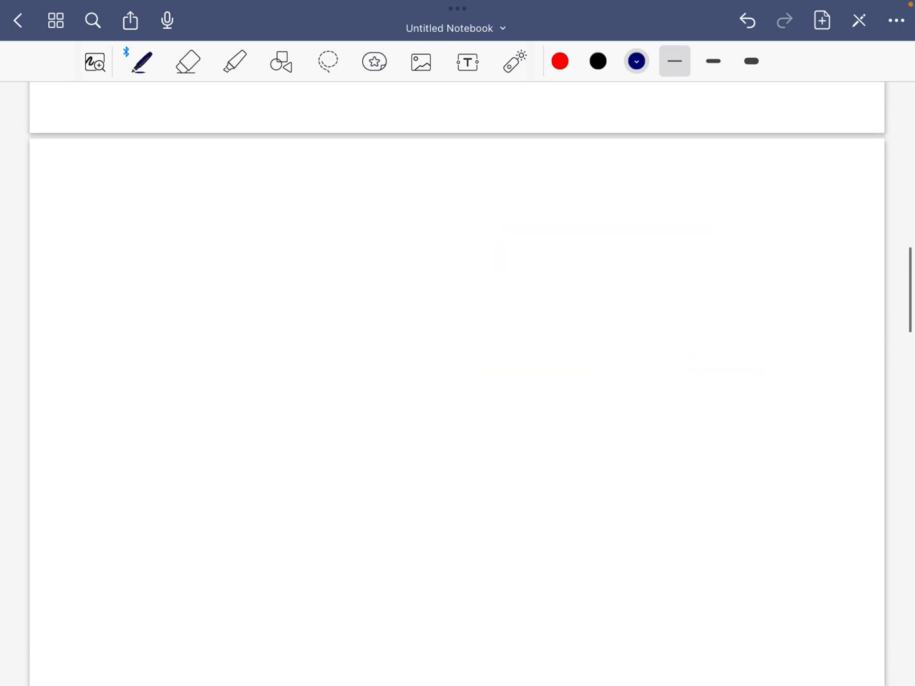
left_click(559, 61)
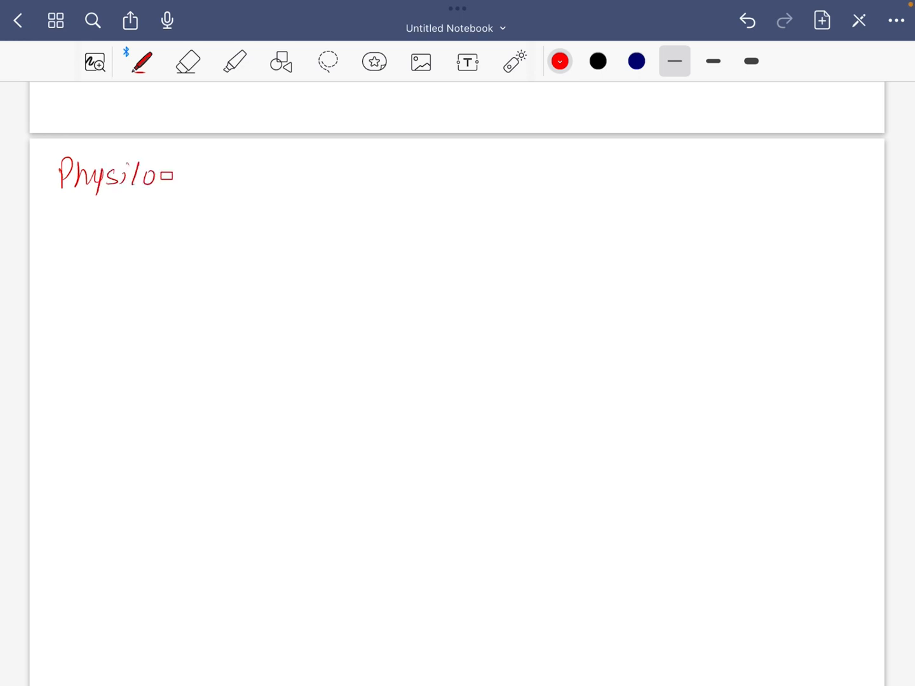
left_click_drag(171, 176, 191, 204)
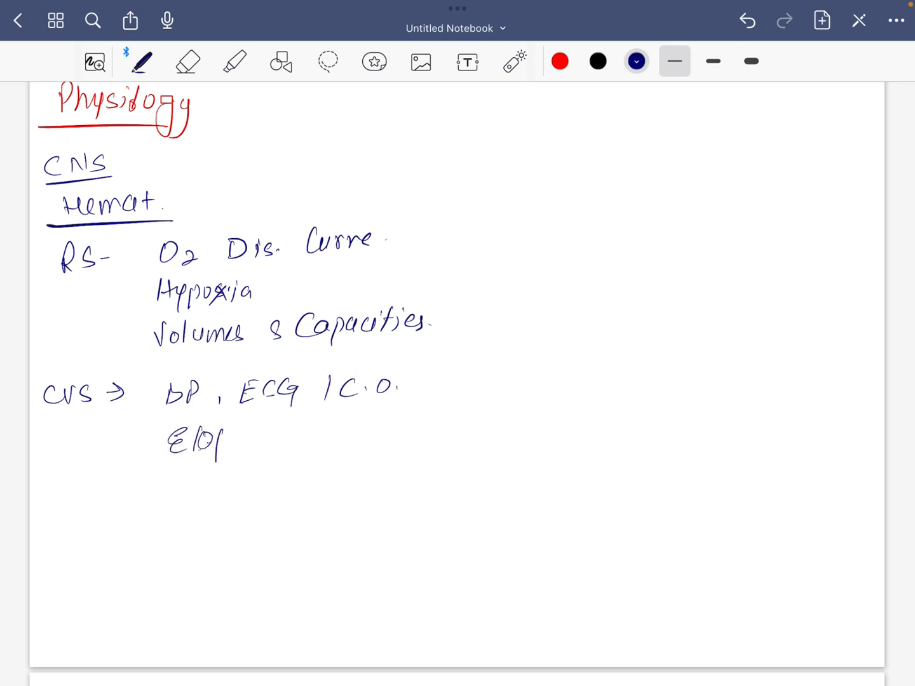
Finish the CVS line with Heart/Contractions and add Endocrine and GIT saliva secretion entries
type("Heart / Contractions")
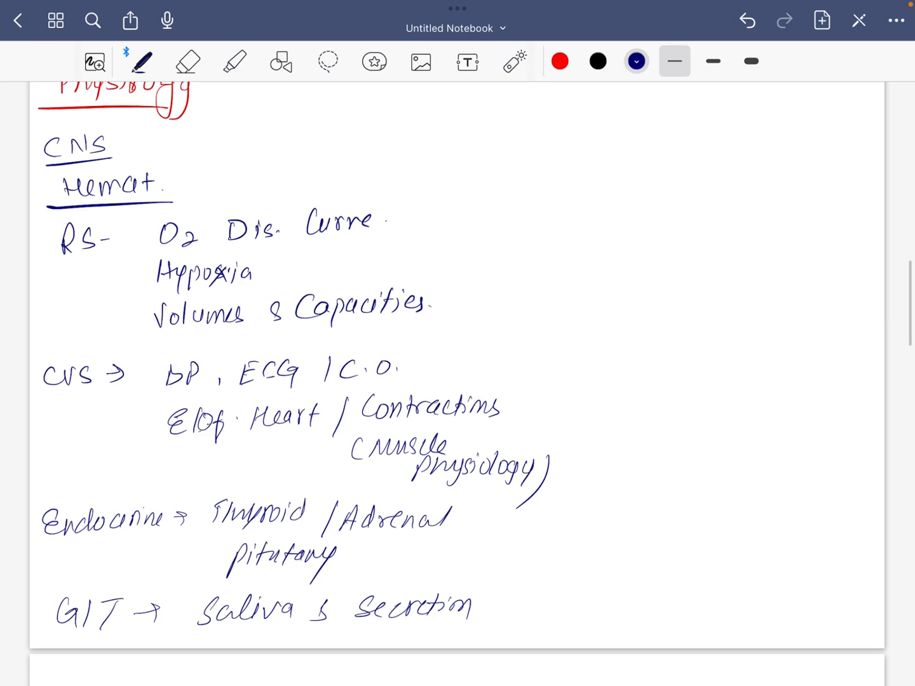
scroll("down", 3)
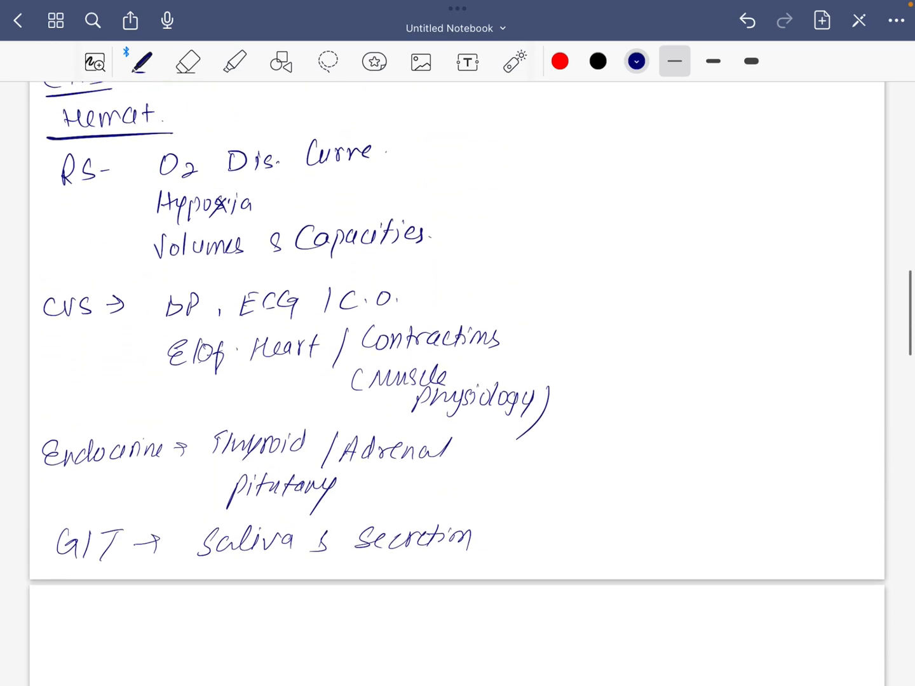
On the third page, list four blue Gen Path topics and write a red Micro heading
scroll("down", 3)
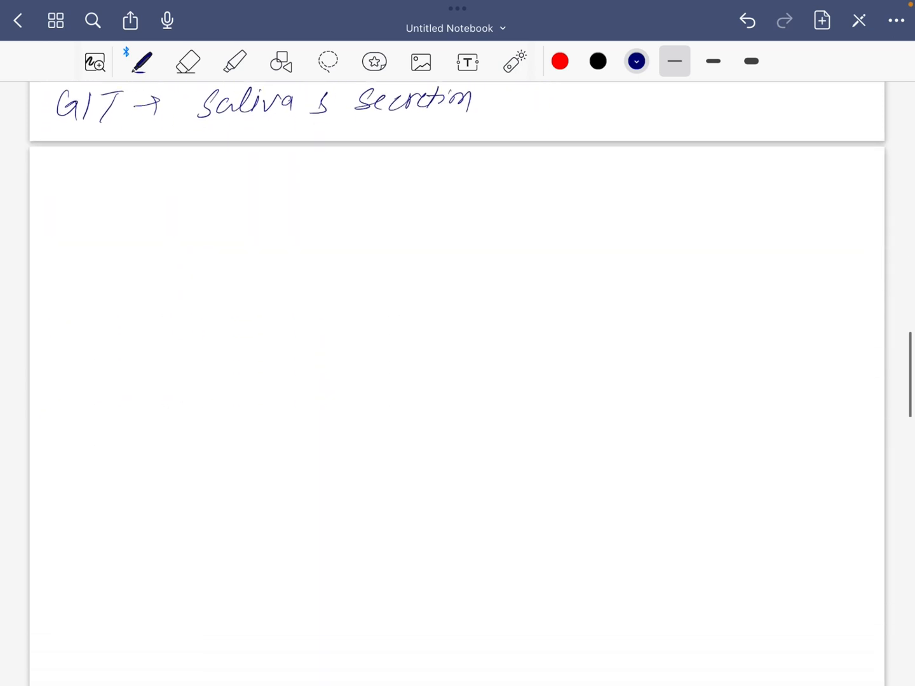
scroll("down", 3)
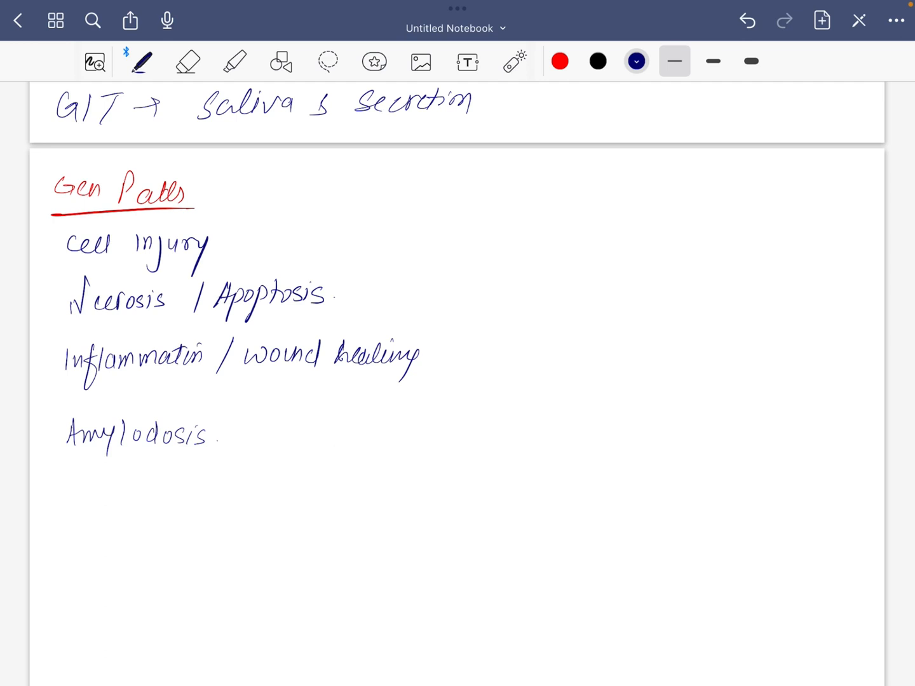
left_click(559, 61)
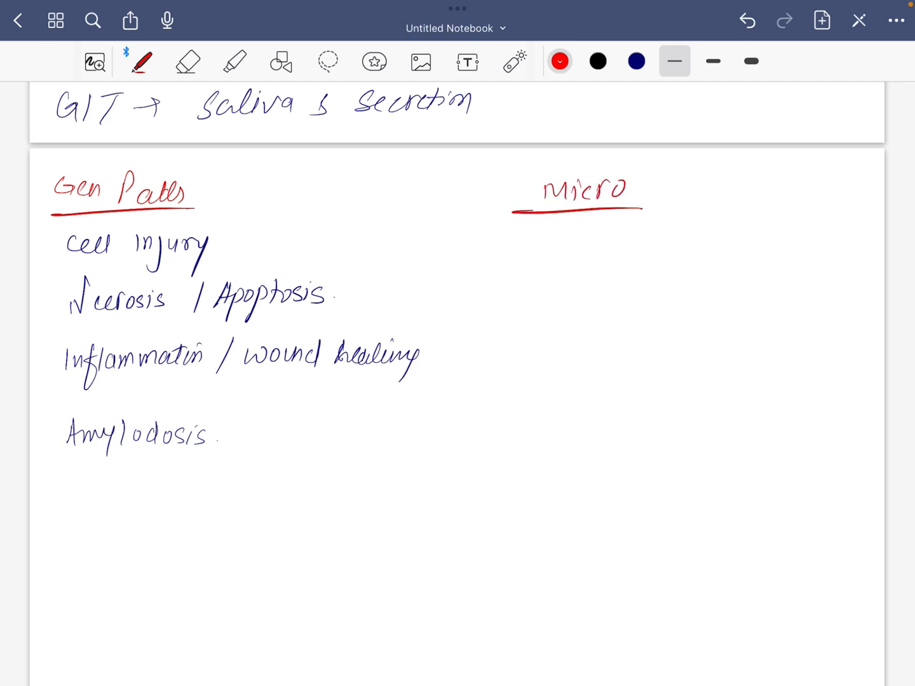
List sterilisation, culture media, bacteriology, hepatitis B/C and HIV in blue under Micro
left_click(635, 61)
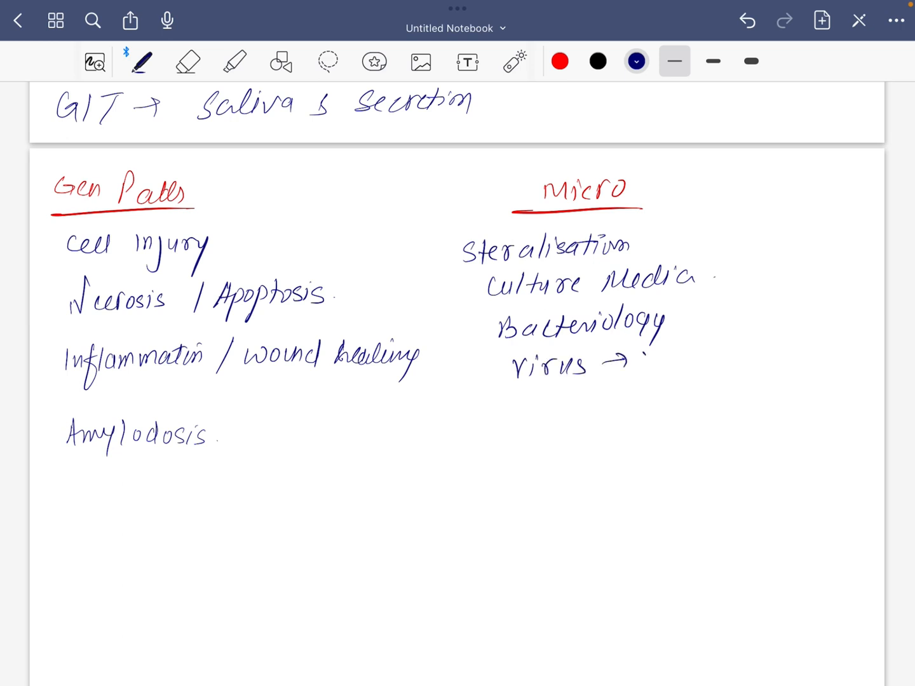
type("Hepititis B/C.")
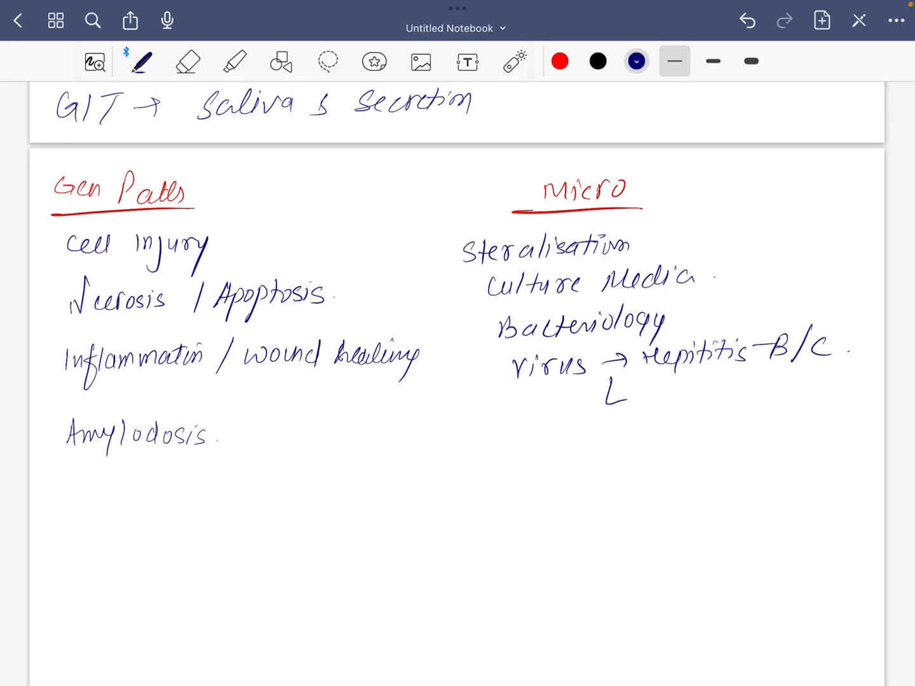
type("HIV")
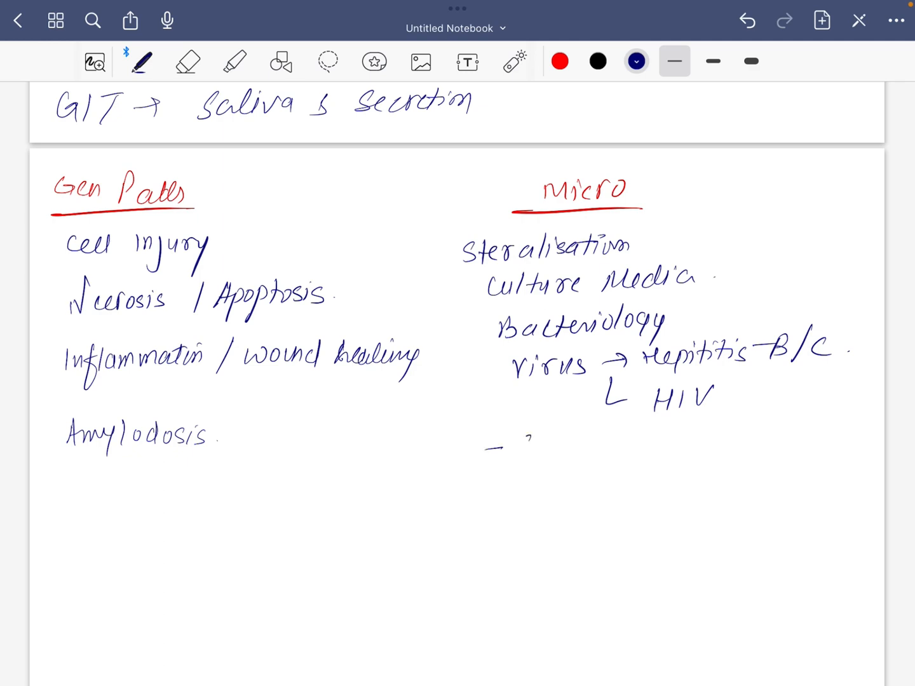
Finish 'corona', then handwrite Gen Pharmacology topics from kinetics through NSAIDs, RS, chemotherapy to DM
type("corona.")
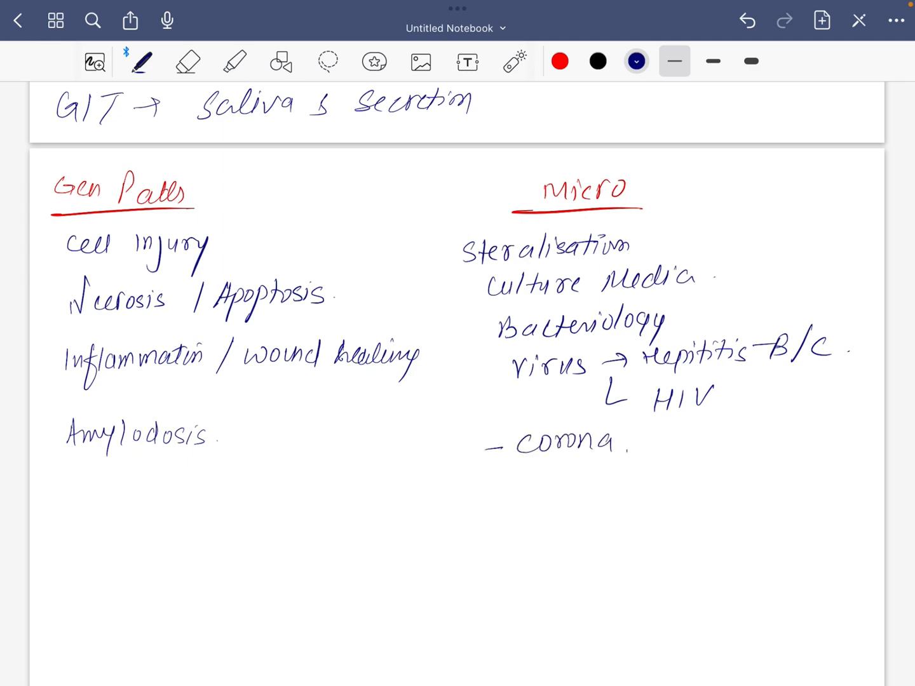
scroll("down", 3)
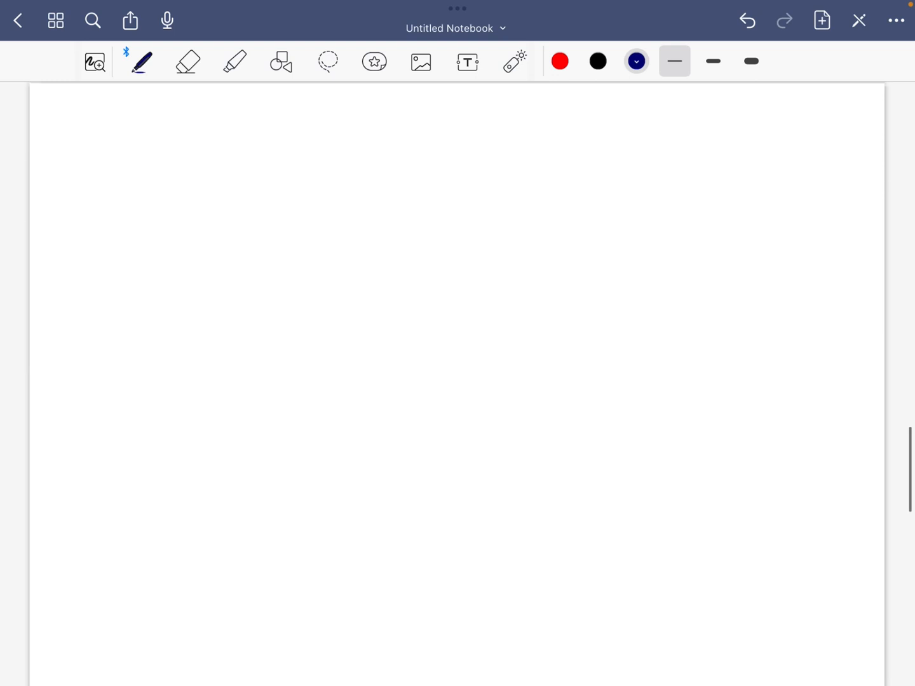
left_click(559, 61)
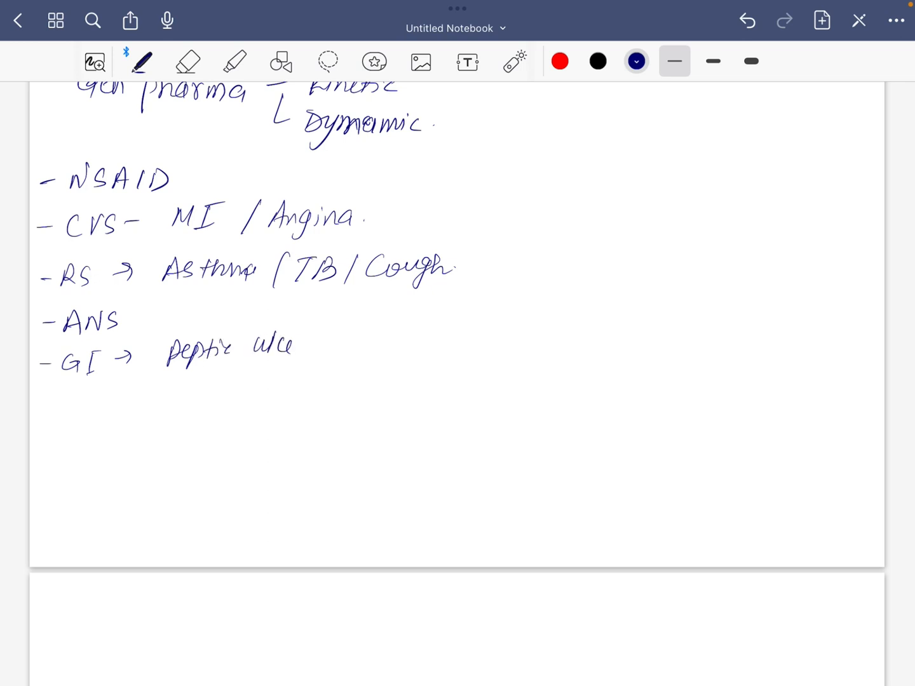
type("rs")
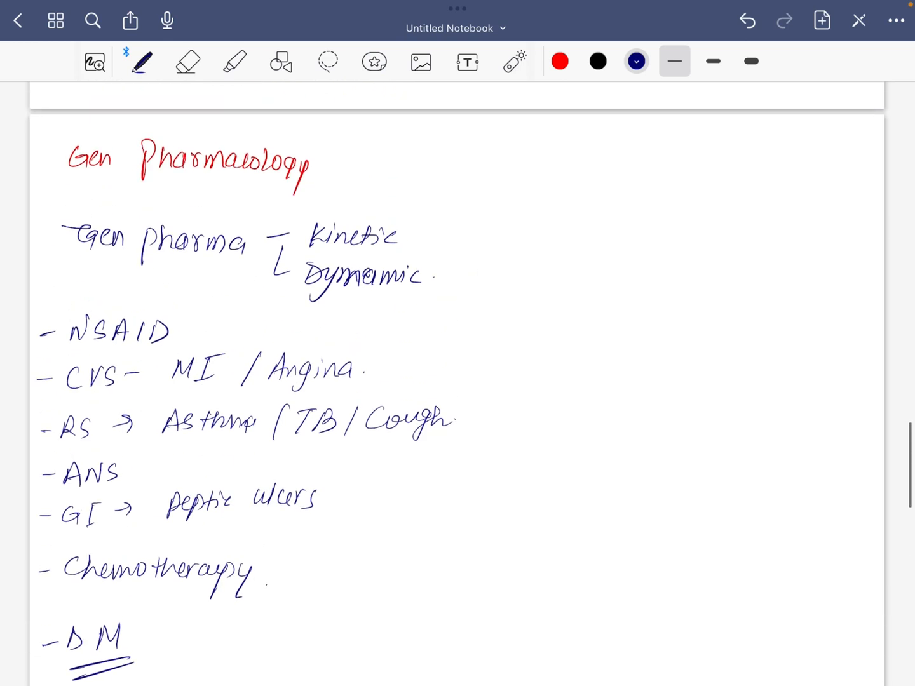
Write a red Gen Surgery heading listing thyroid, gangrene, tetanus and TB/cold abscess
left_click(559, 61)
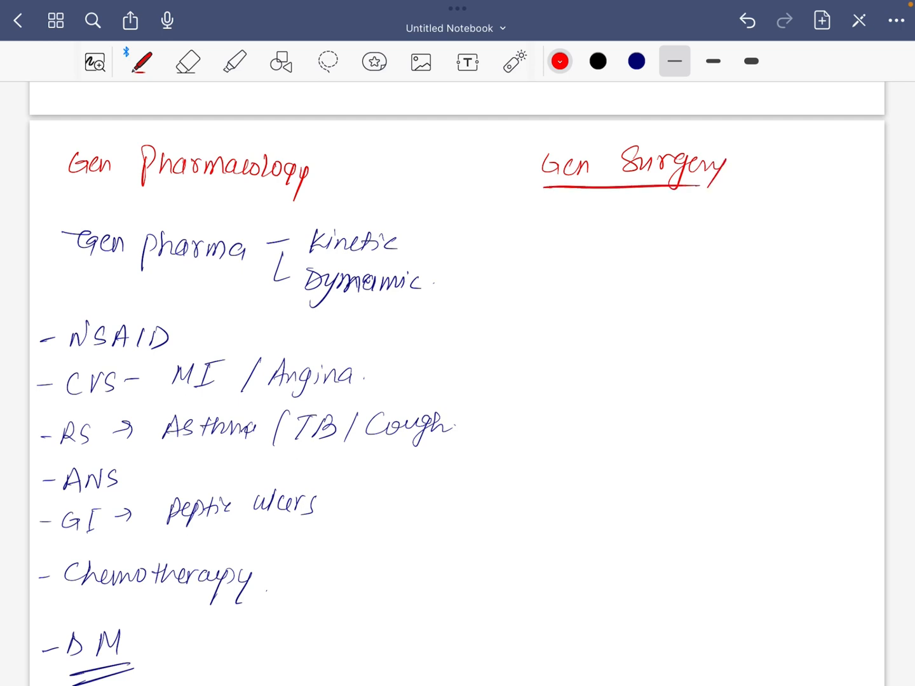
left_click(636, 61)
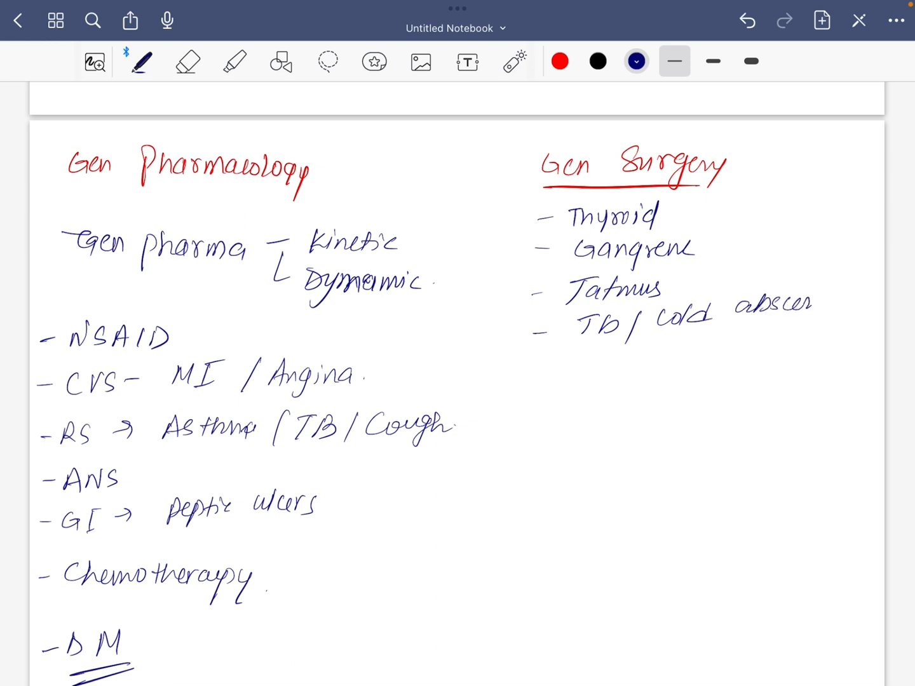
scroll("down", 3)
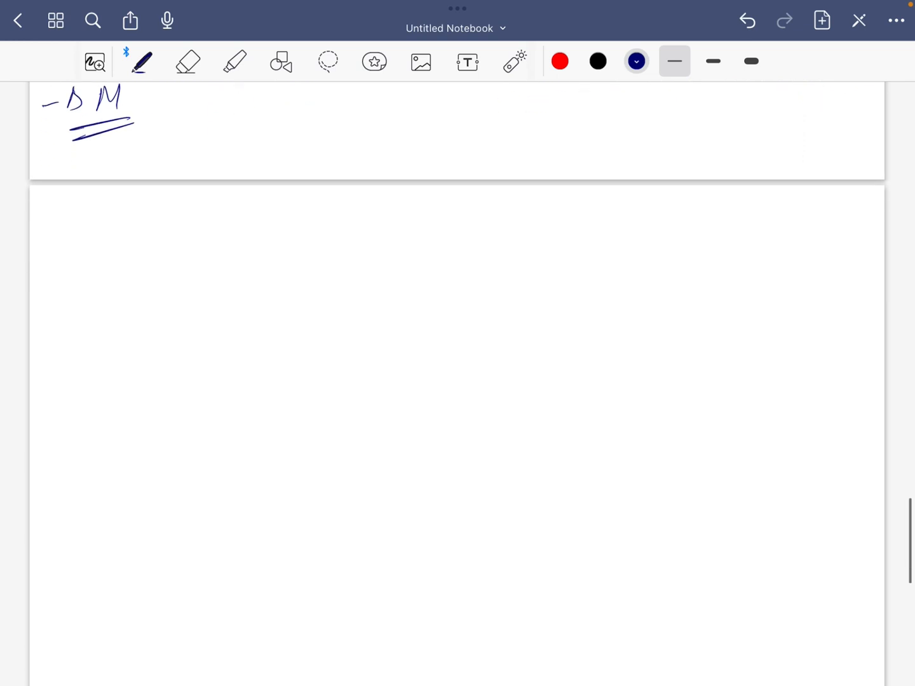
Write the underlined red Gen Medicine title with blue CVS topics: angina/MI, IE, rheumatic fever, CPR
left_click(560, 61)
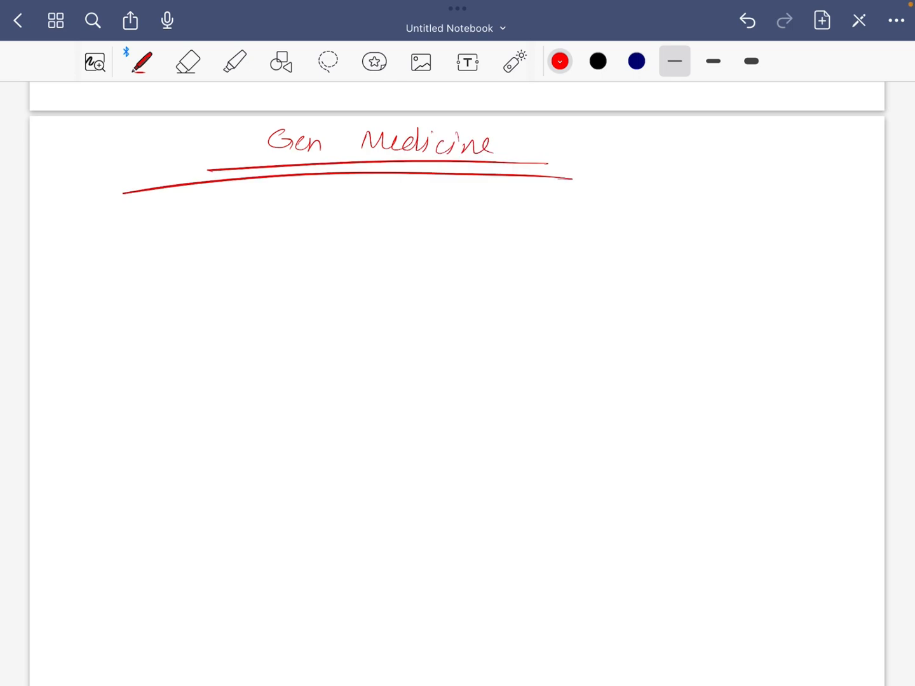
left_click(636, 61)
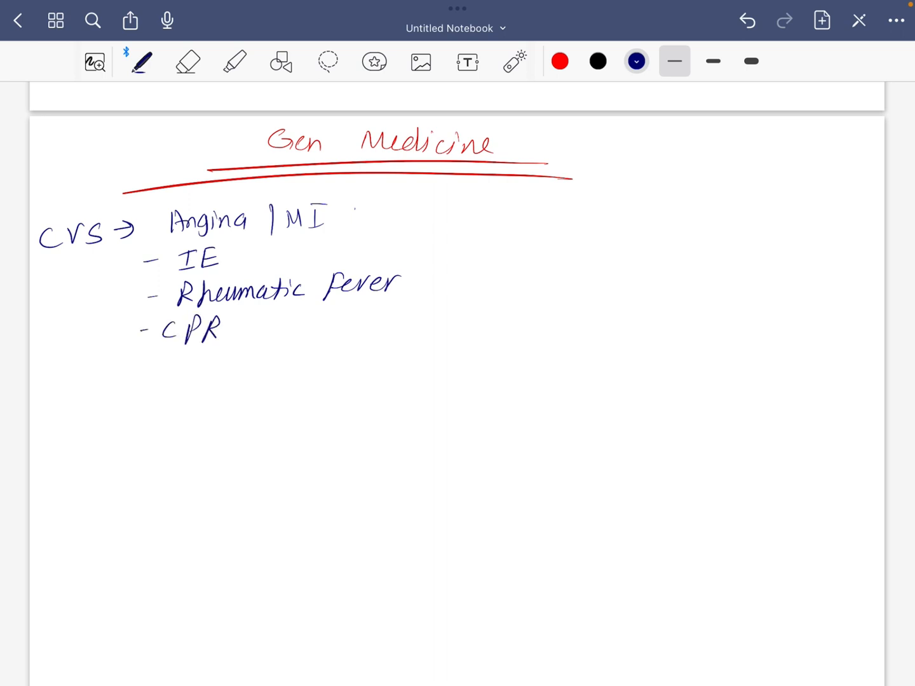
Handwrite Hemat (haemophilia, anaemia, leukaemia) and Endo (DM, thyroid, parathyroid) topic lists
scroll("up", 3)
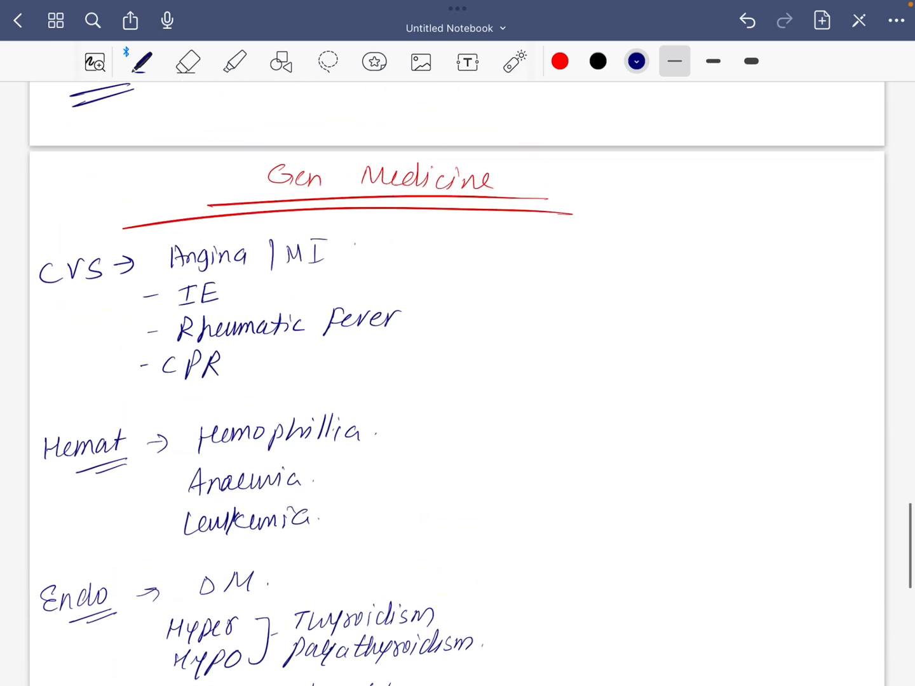
Add Vit D/B12/Ca++ and right-column CNS, GI and RS lists, including asthma/COPD and TB
scroll("down", 3)
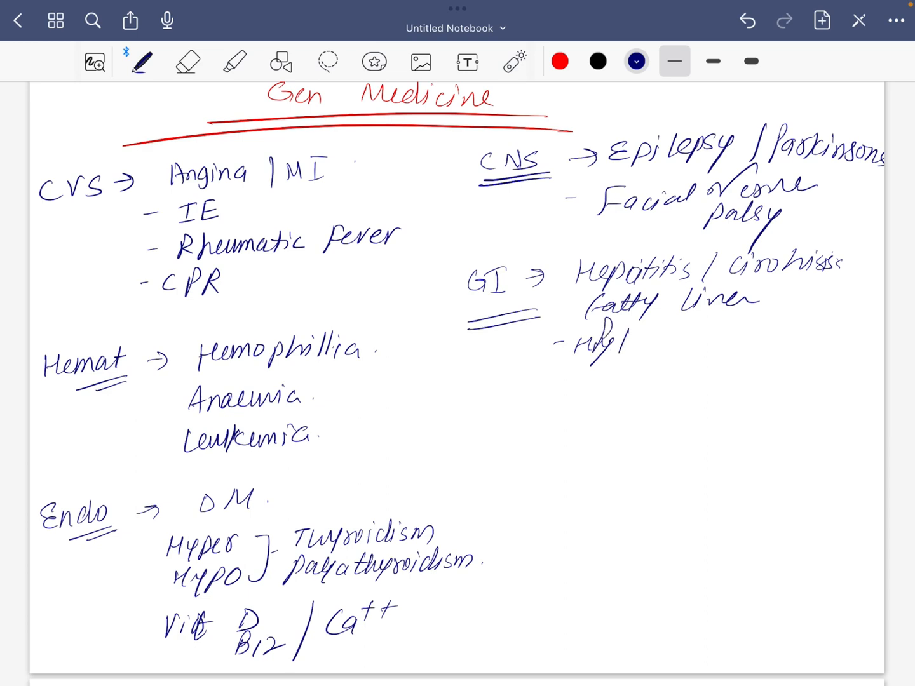
scroll("down", 3)
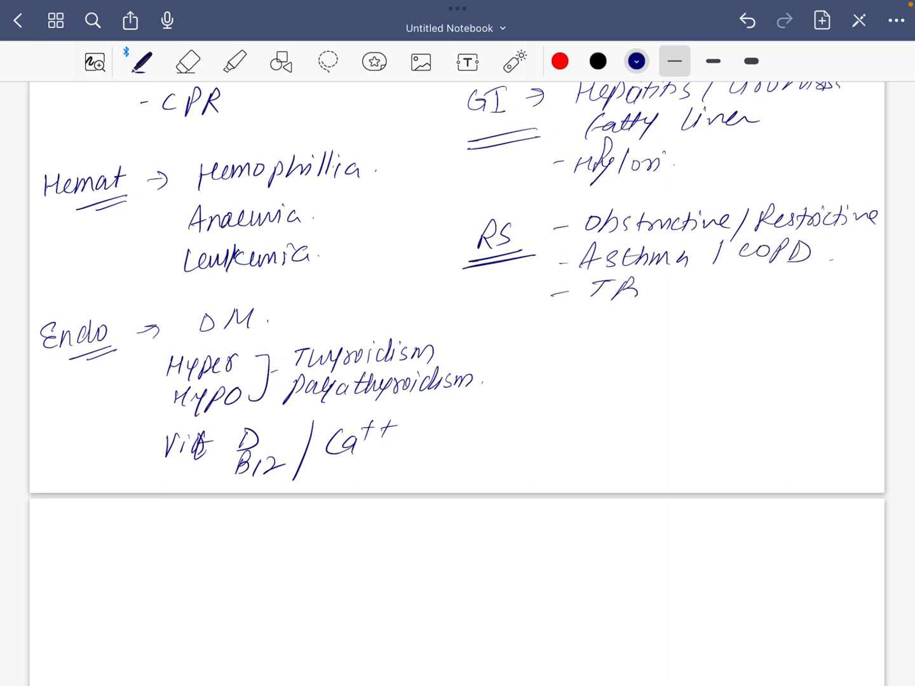
Handwrite a Renal section: acid-base balance, nephrotic/nephritic syndrome, renal failure beside Endo
left_click(642, 291)
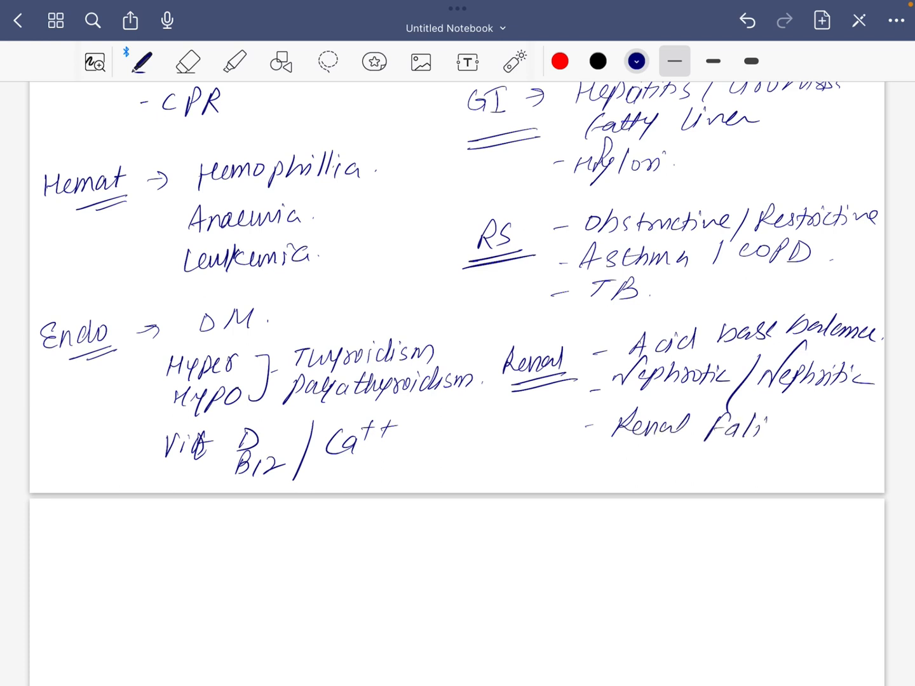
scroll("up", 3)
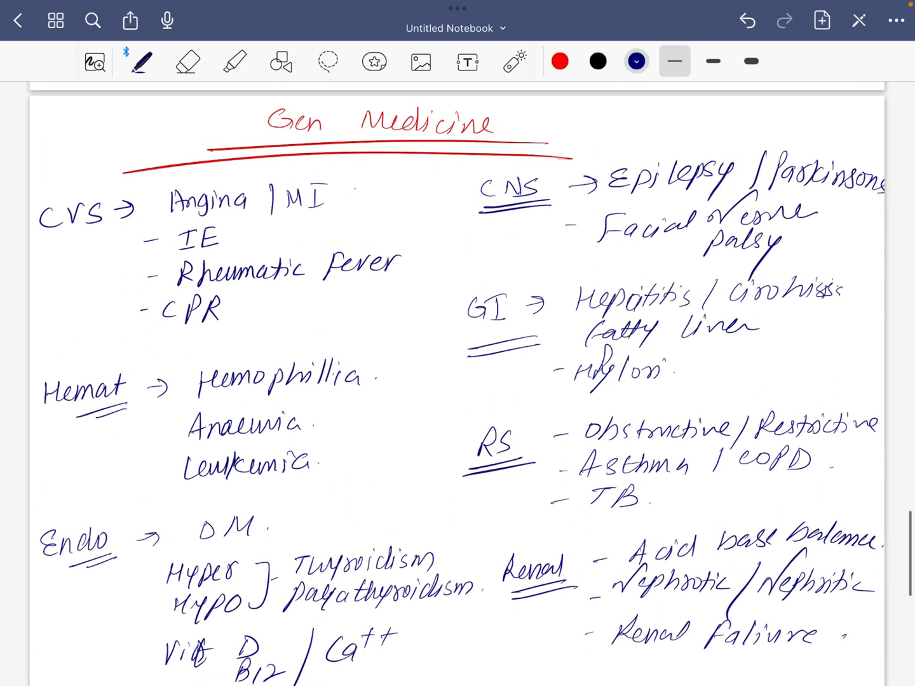
Scroll to the title page and handwrite Physiology, Pharmacology and Gen Medicine under Medical subjects
scroll("down", 3)
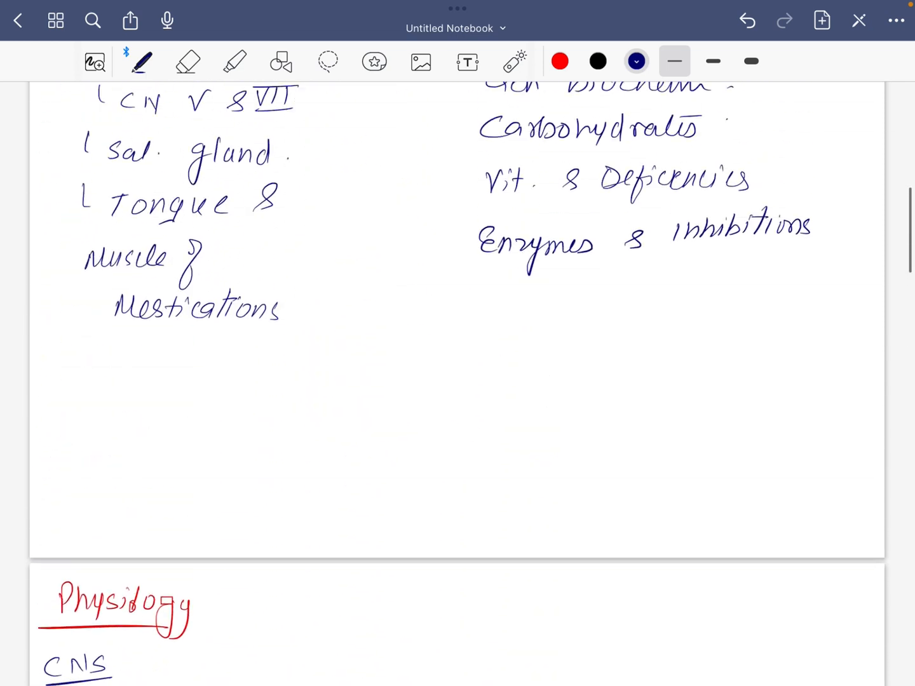
scroll("up", 3)
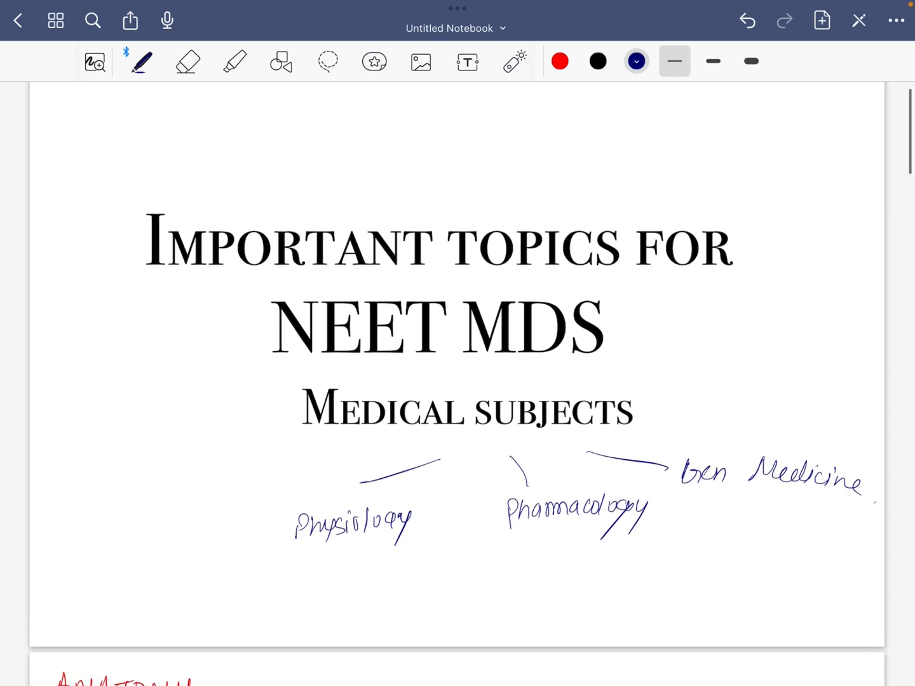
scroll("up", 3)
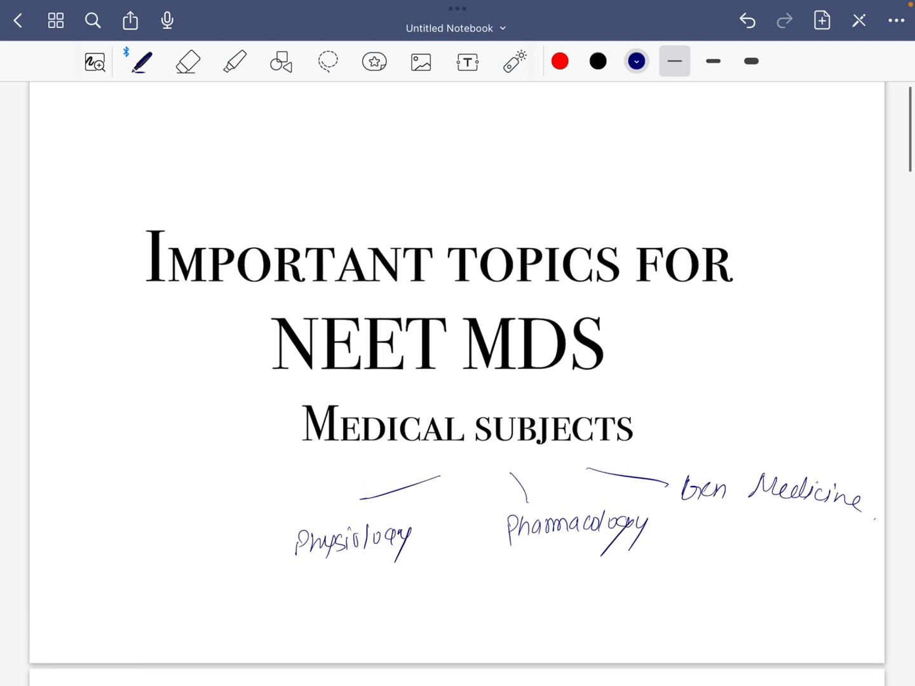